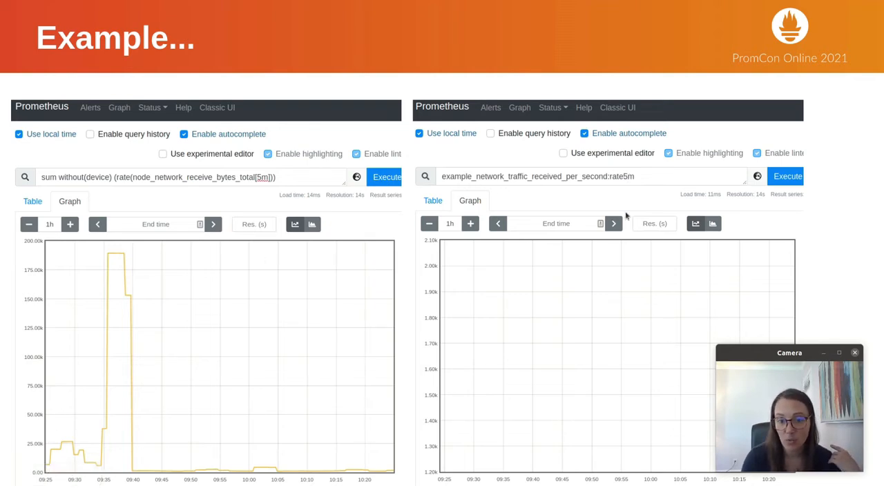
mouse_move(592, 341)
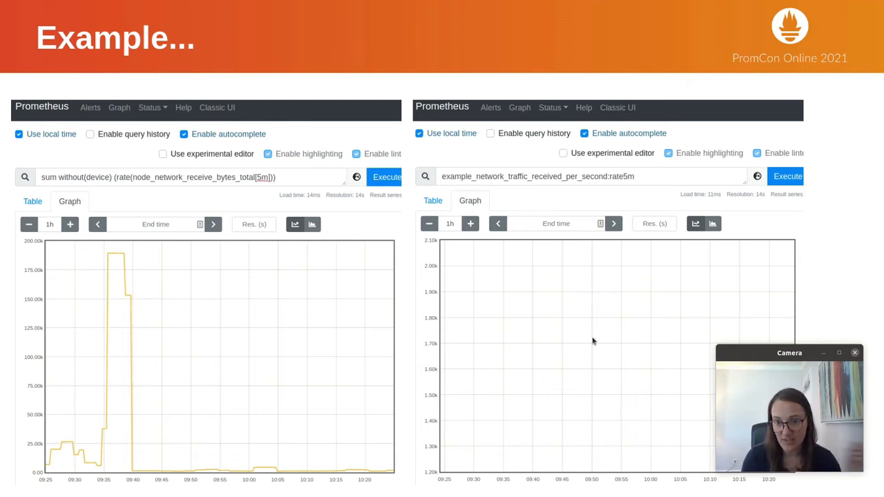
mouse_move(536, 369)
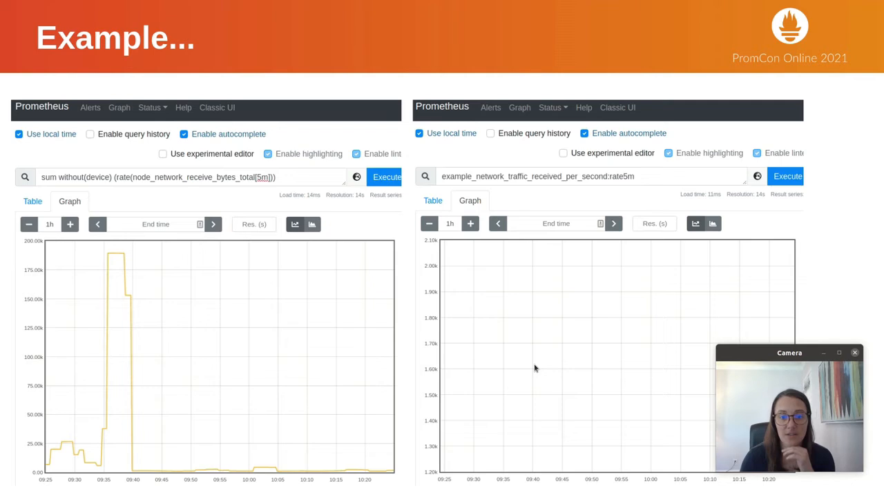
mouse_move(652, 370)
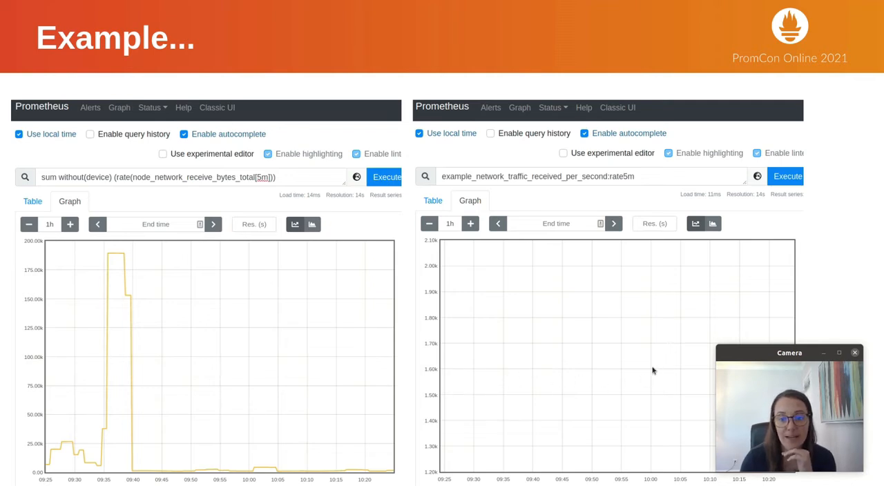
mouse_move(577, 348)
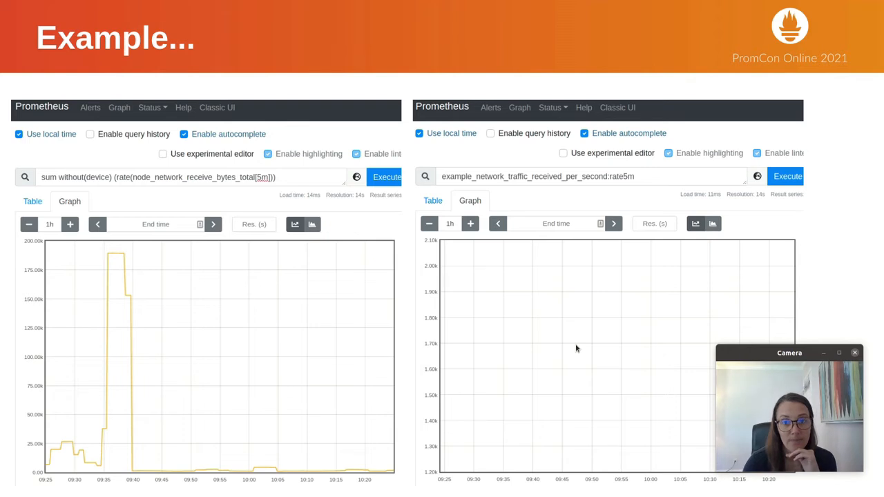
- Advance from the raw-traffic vs. empty recording-rule graph slide to the promtool backfill commands
key(Right)
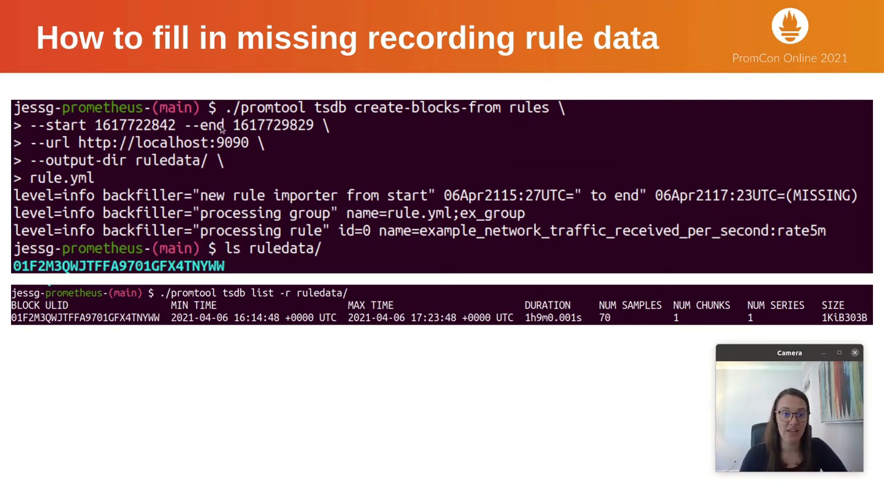
mouse_move(365, 145)
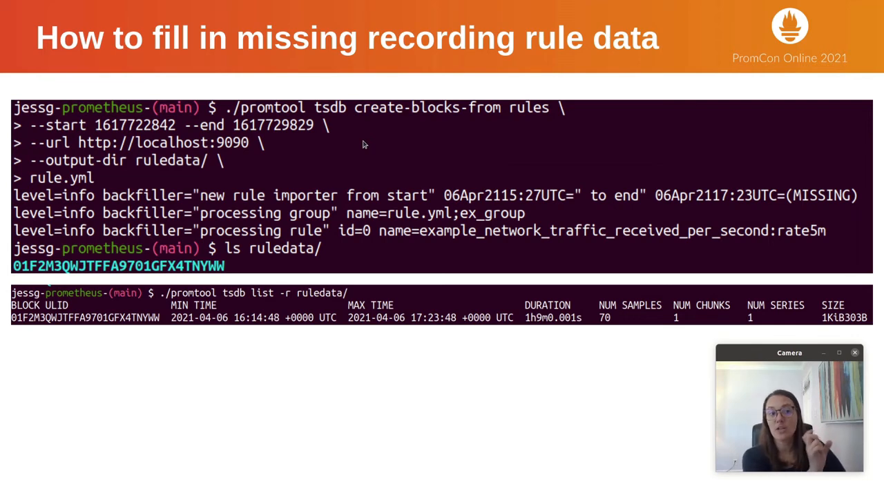
mouse_move(167, 147)
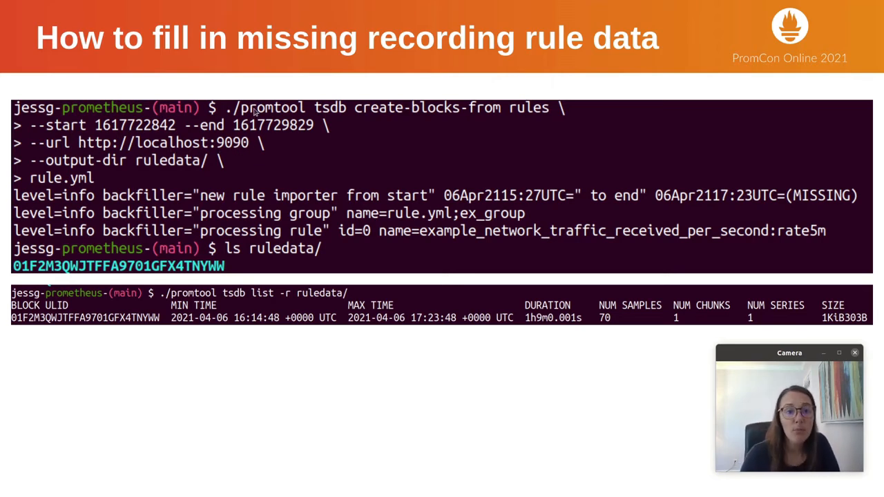
mouse_move(530, 112)
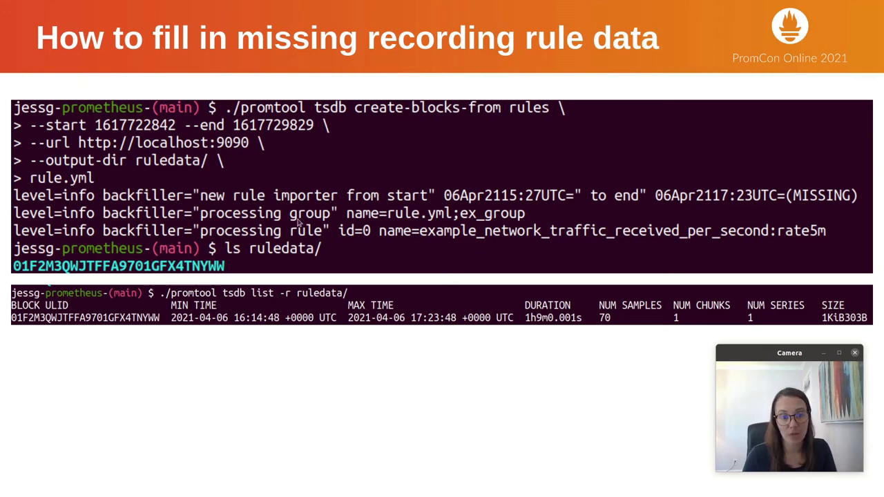
mouse_move(627, 217)
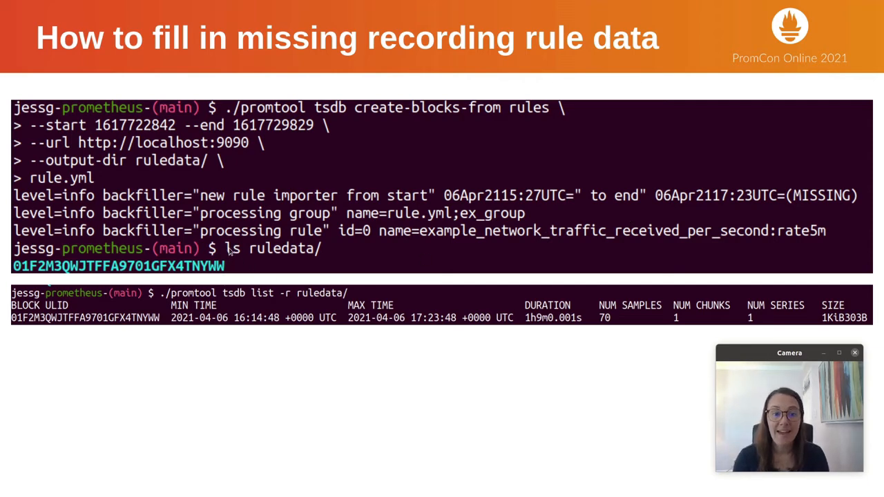
mouse_move(89, 193)
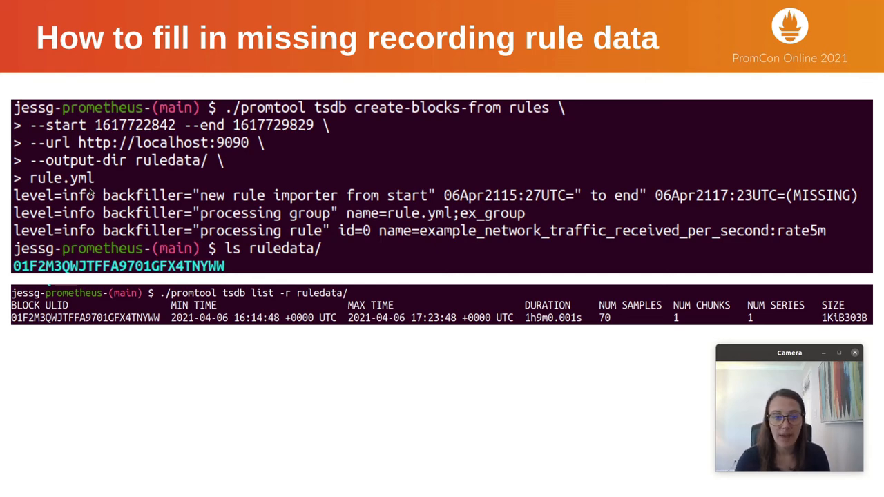
mouse_move(330, 298)
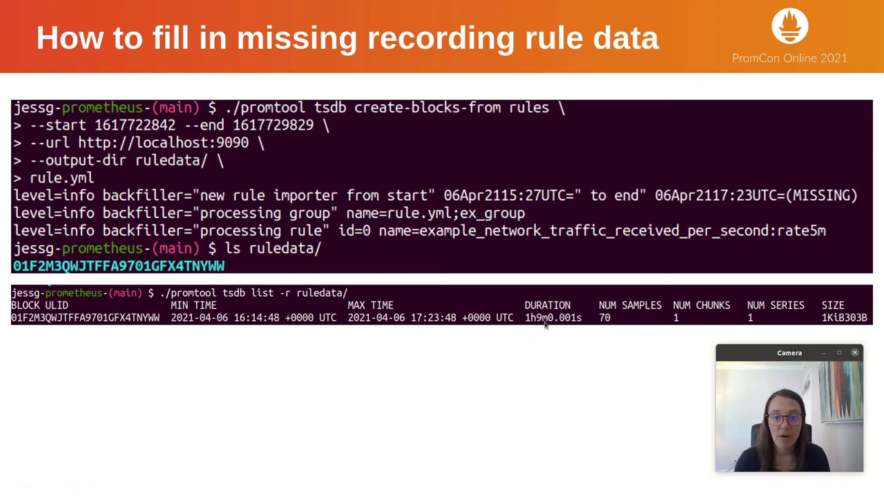
mouse_move(606, 325)
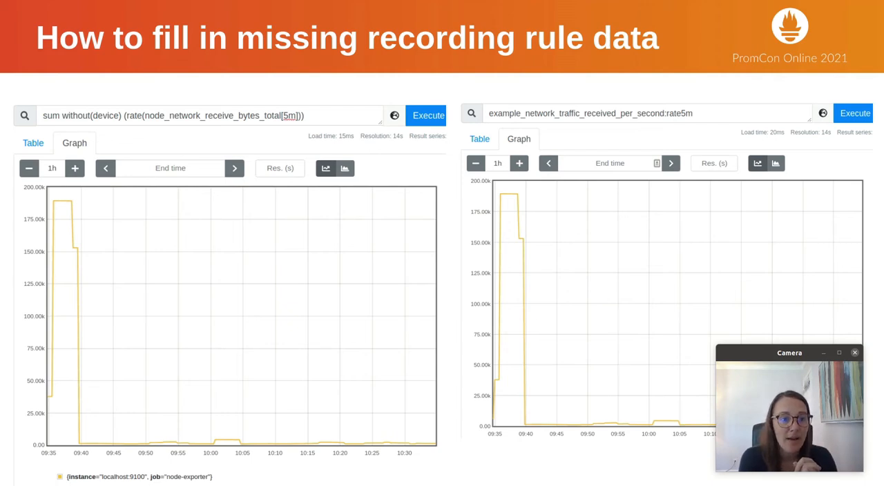
mouse_move(49, 119)
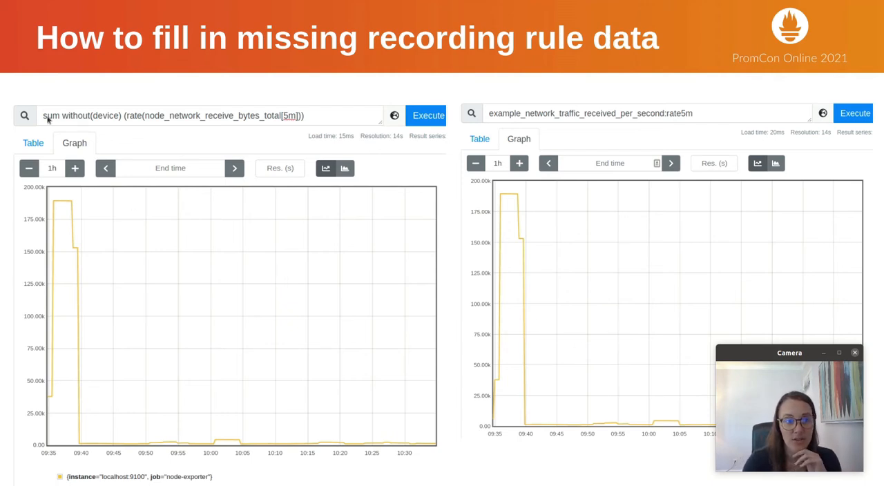
mouse_move(151, 229)
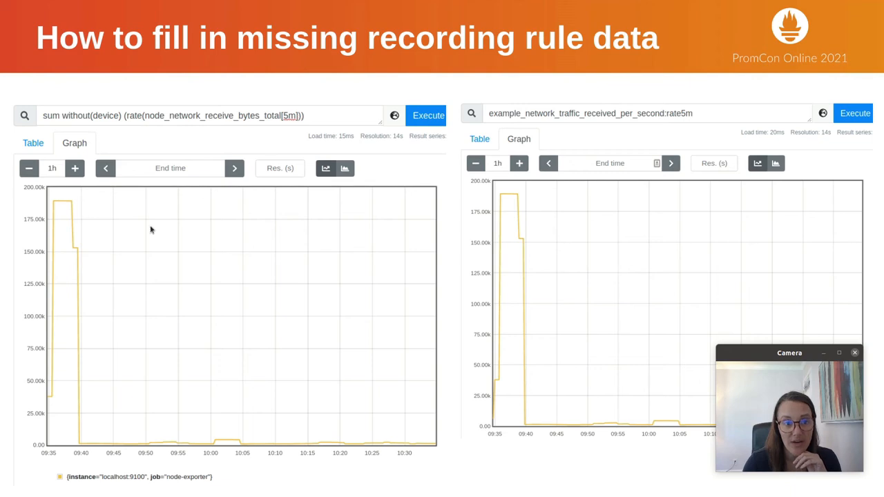
mouse_move(607, 181)
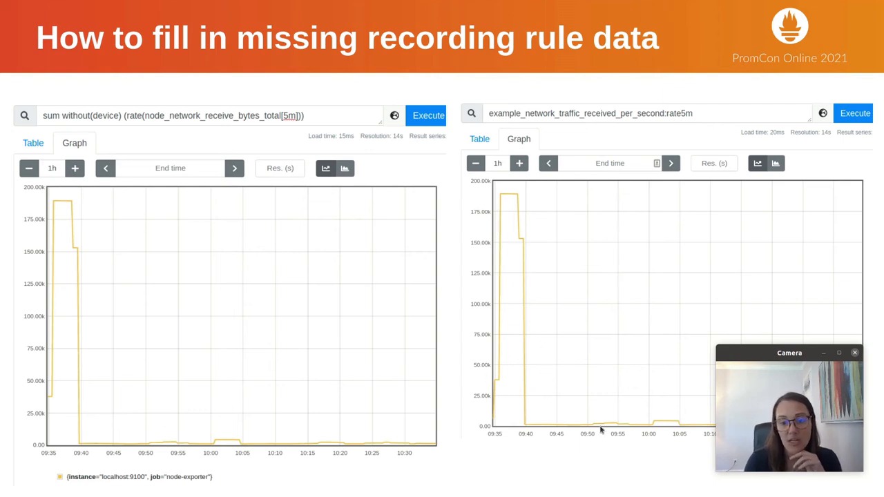
mouse_move(202, 321)
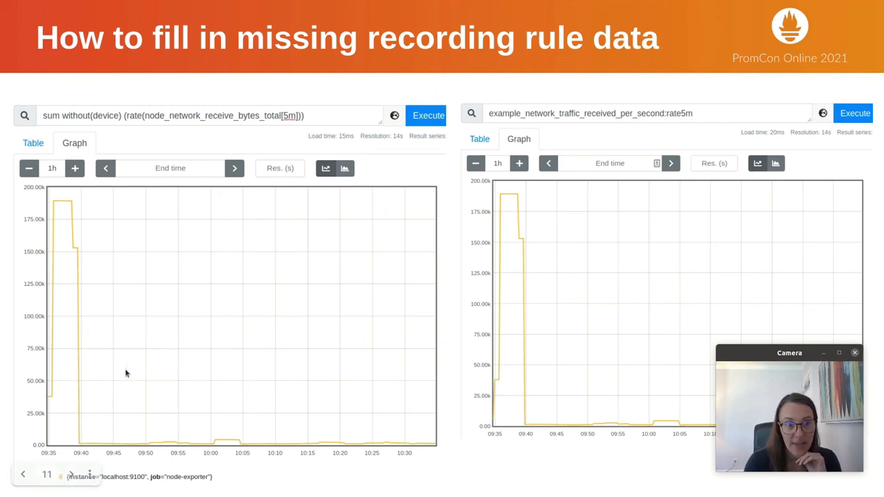
- Advance from the backfilled recording-rule graph slide to the Future Work list
key(Right)
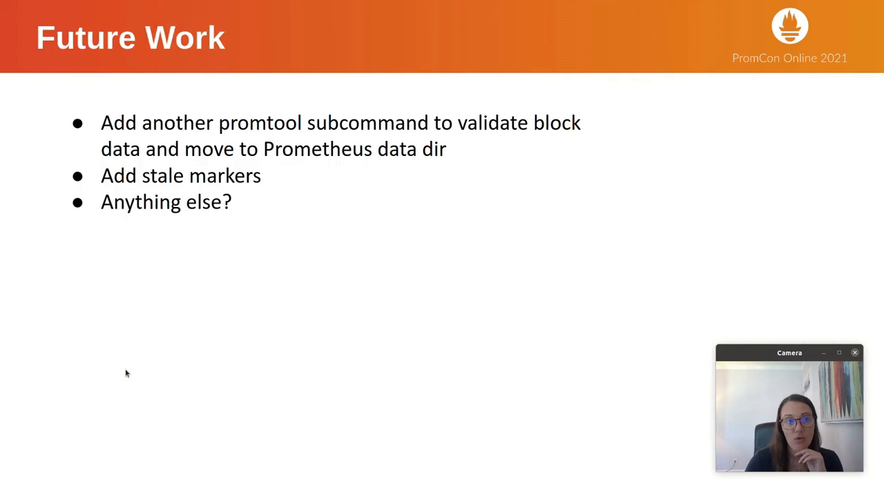